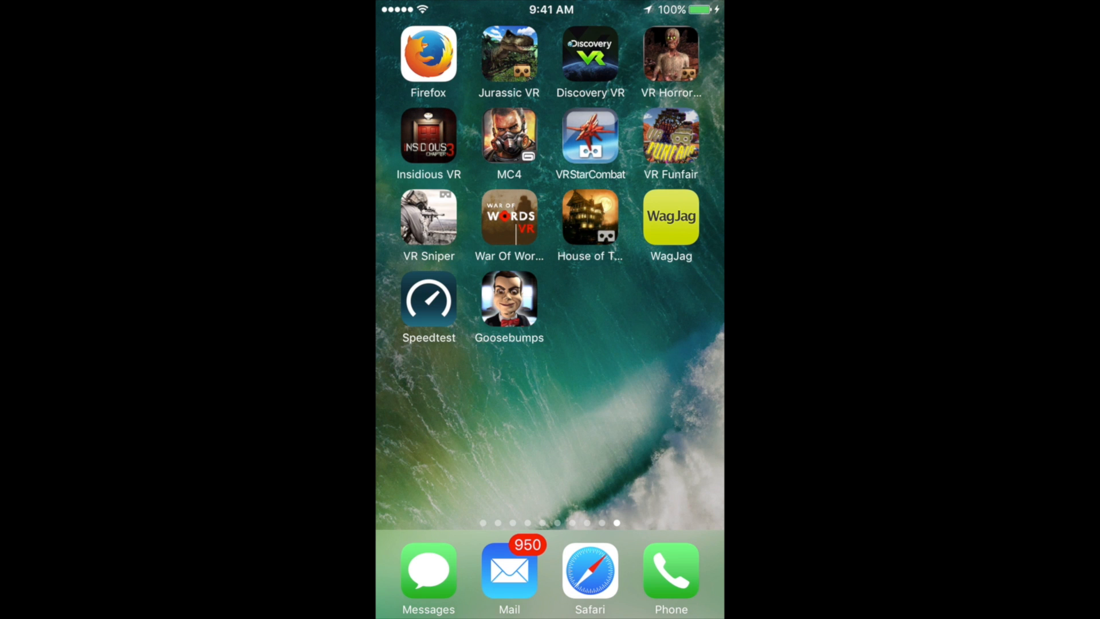
Swipe through Home Screen pages to the page with WireShare, Converter Pro and CamCam
scroll("left", 3)
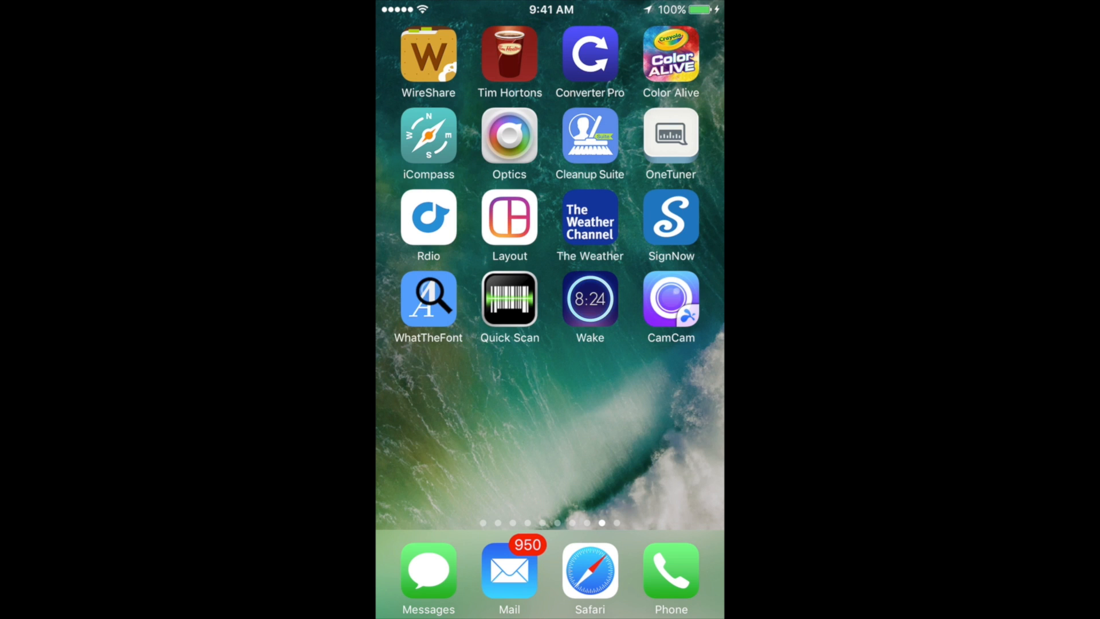
scroll("left", 3)
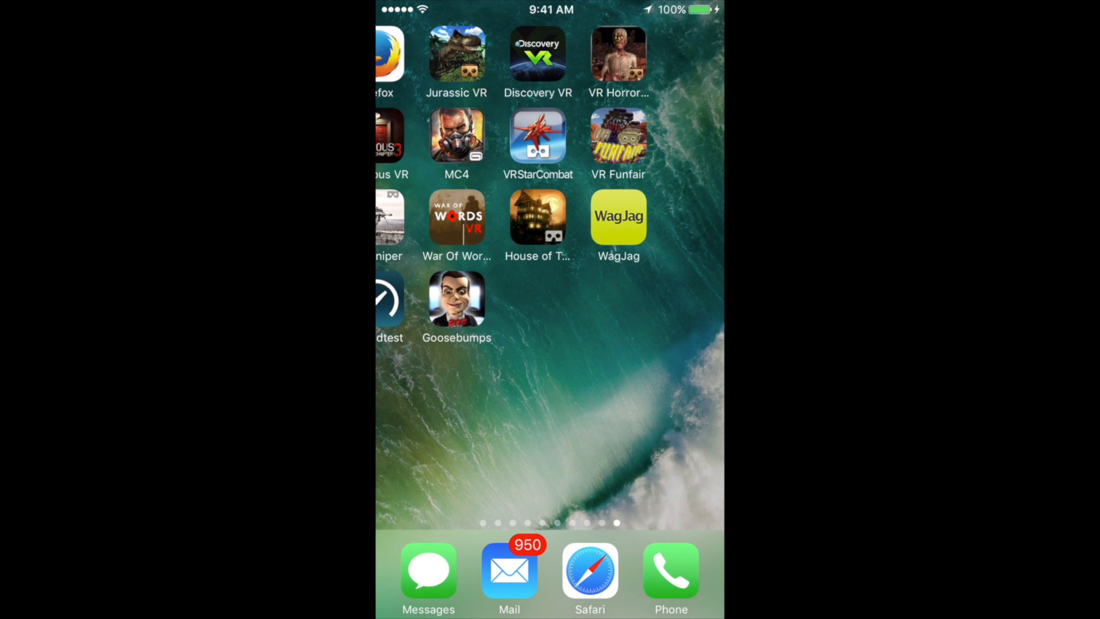
scroll("left", 3)
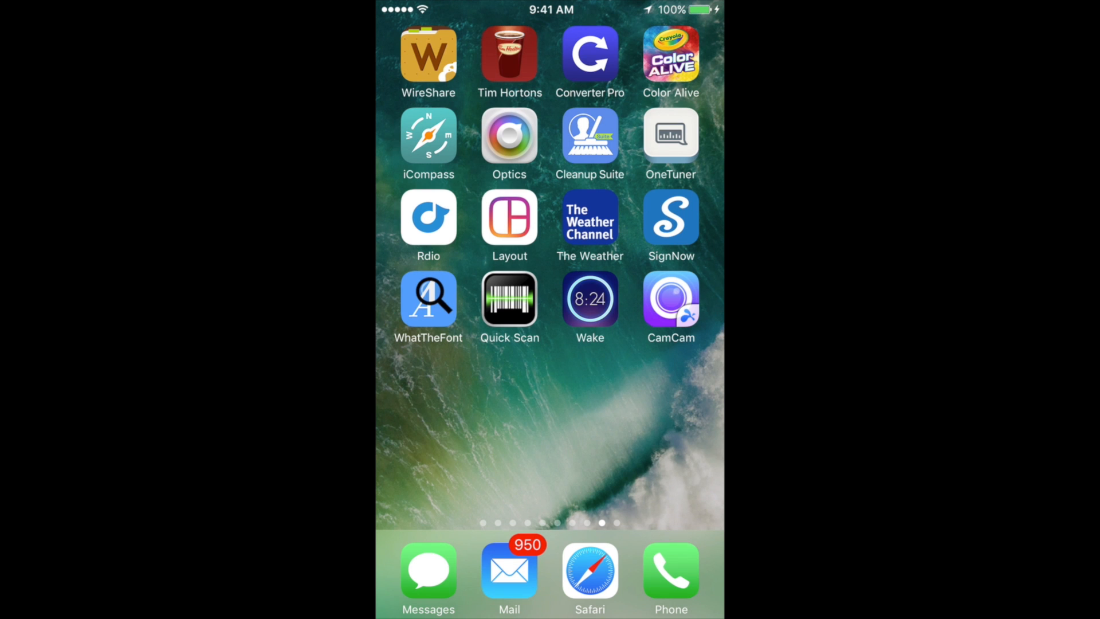
scroll("left", 3)
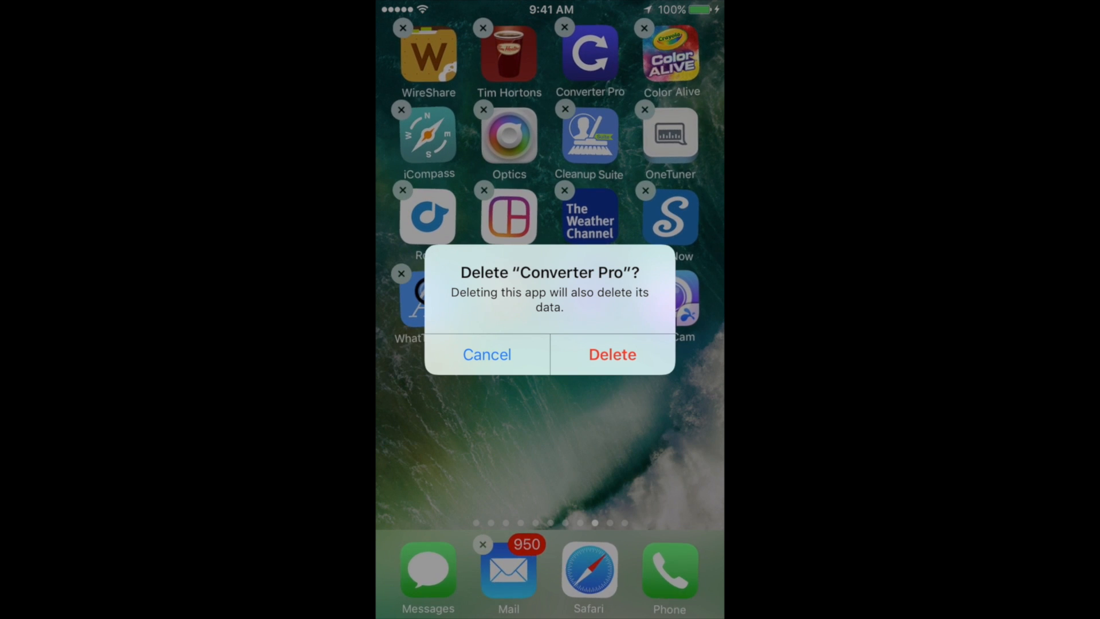
Confirm deleting Converter Pro together with its data
left_click(612, 354)
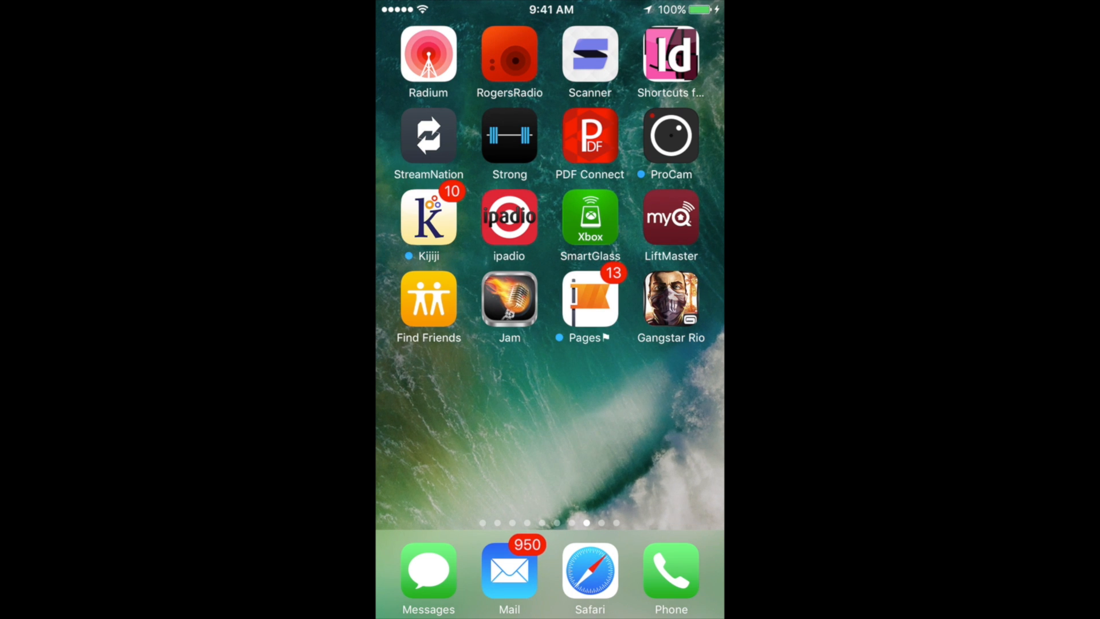
Swipe to the page holding Settings and launch the Settings app
scroll("left", 3)
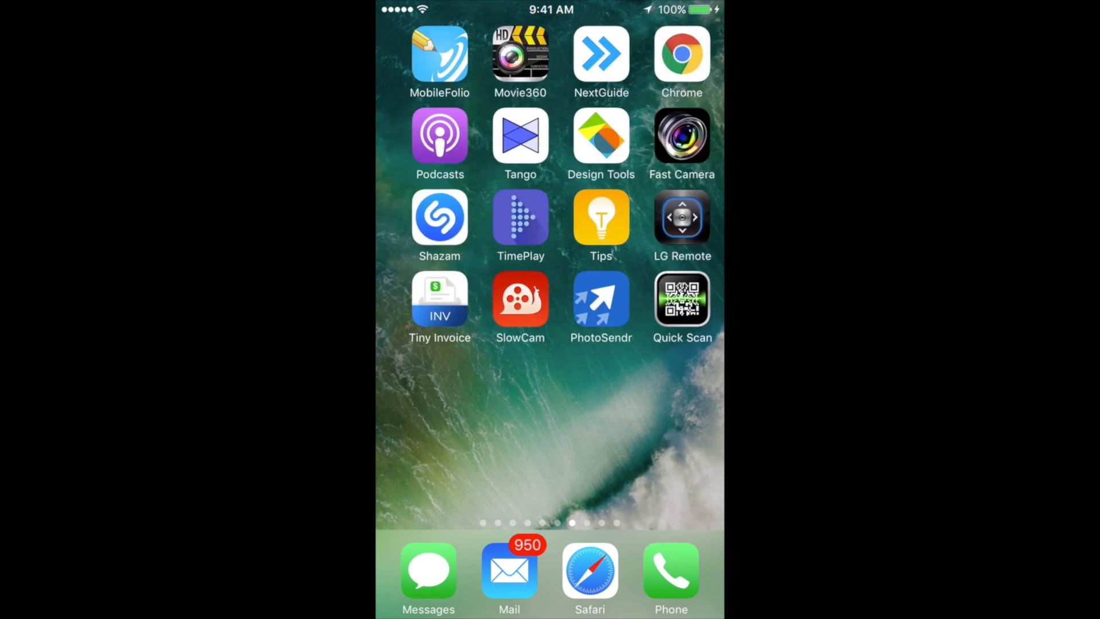
scroll("left", 3)
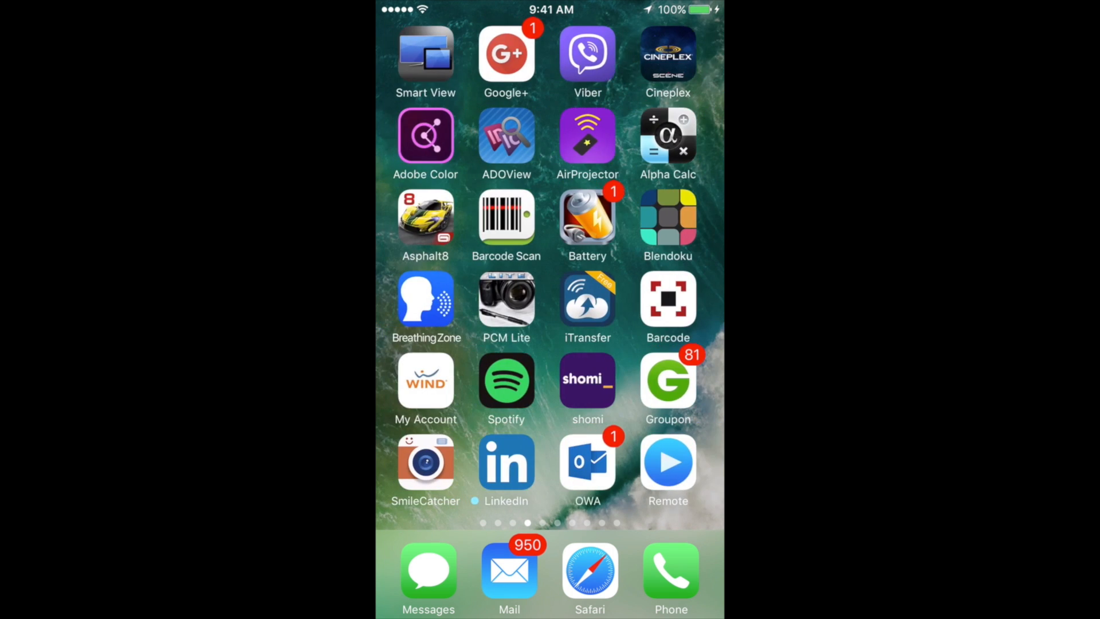
scroll("left", 3)
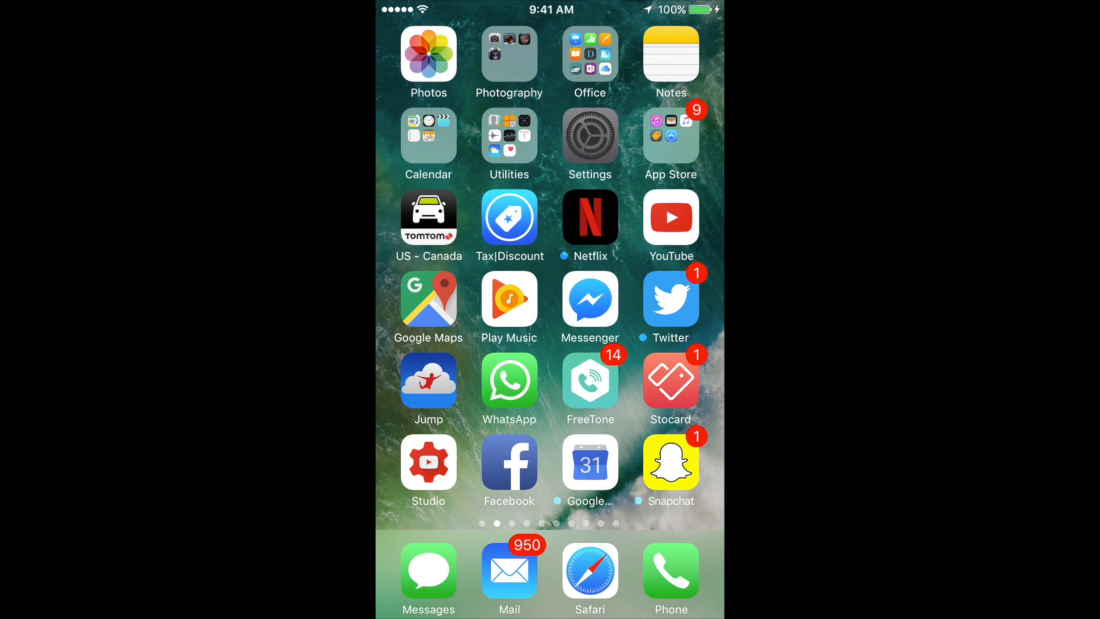
left_click(589, 135)
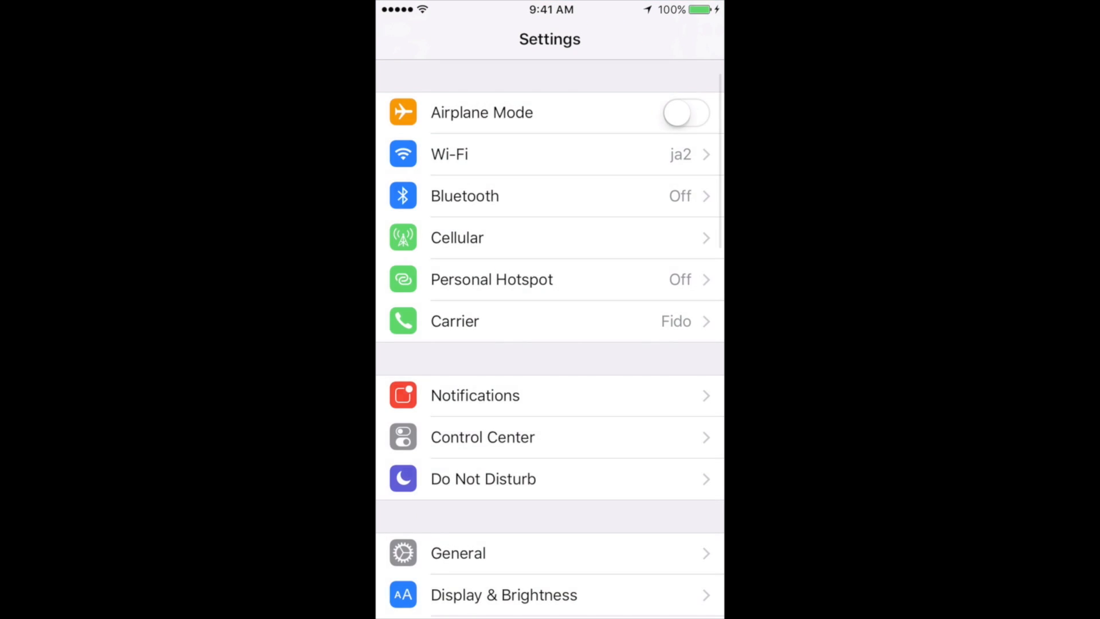
Go into General and then into Restrictions
scroll("down", 3)
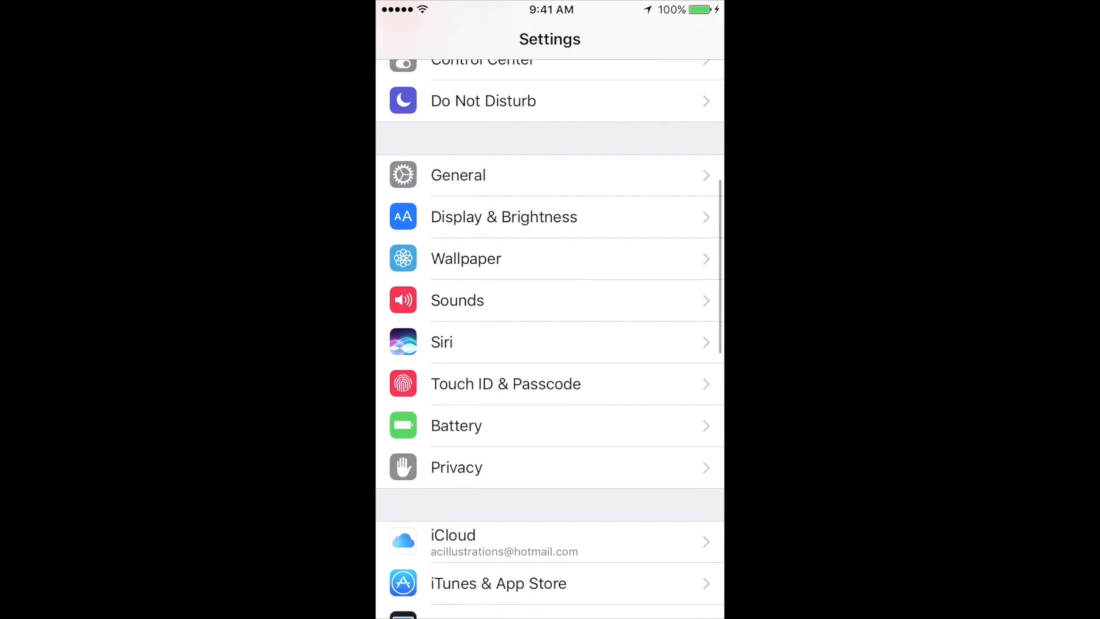
left_click(458, 175)
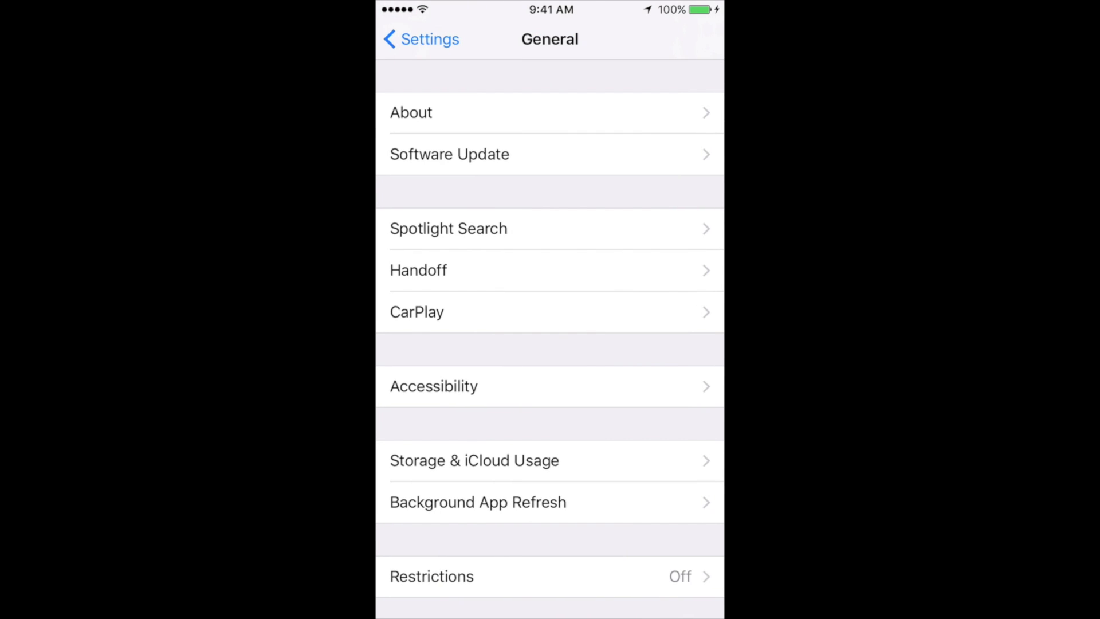
scroll("down", 3)
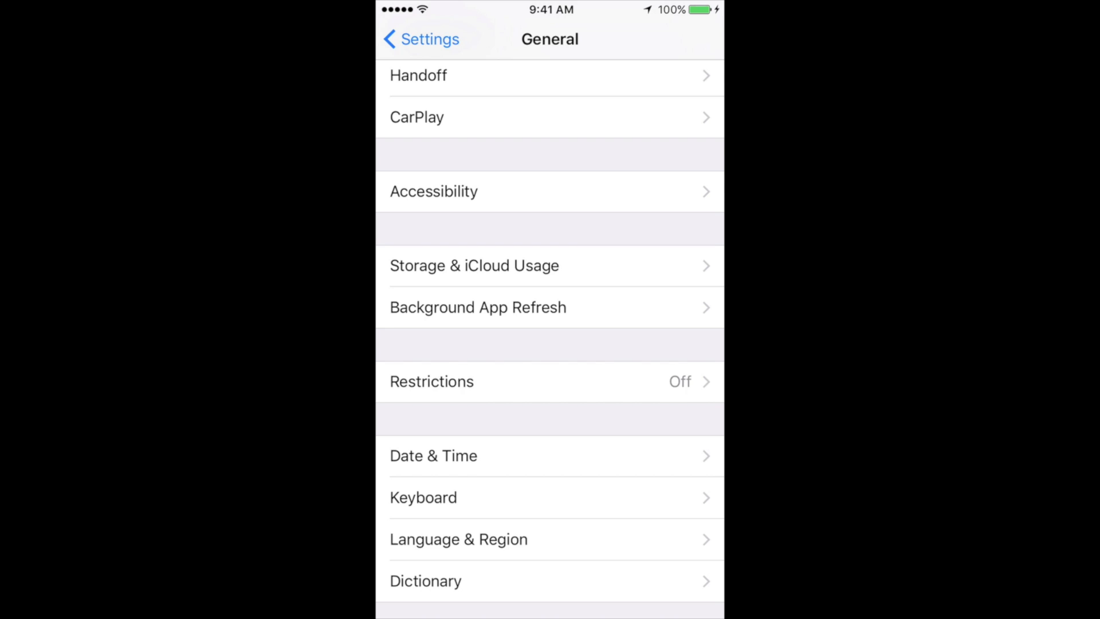
left_click(432, 381)
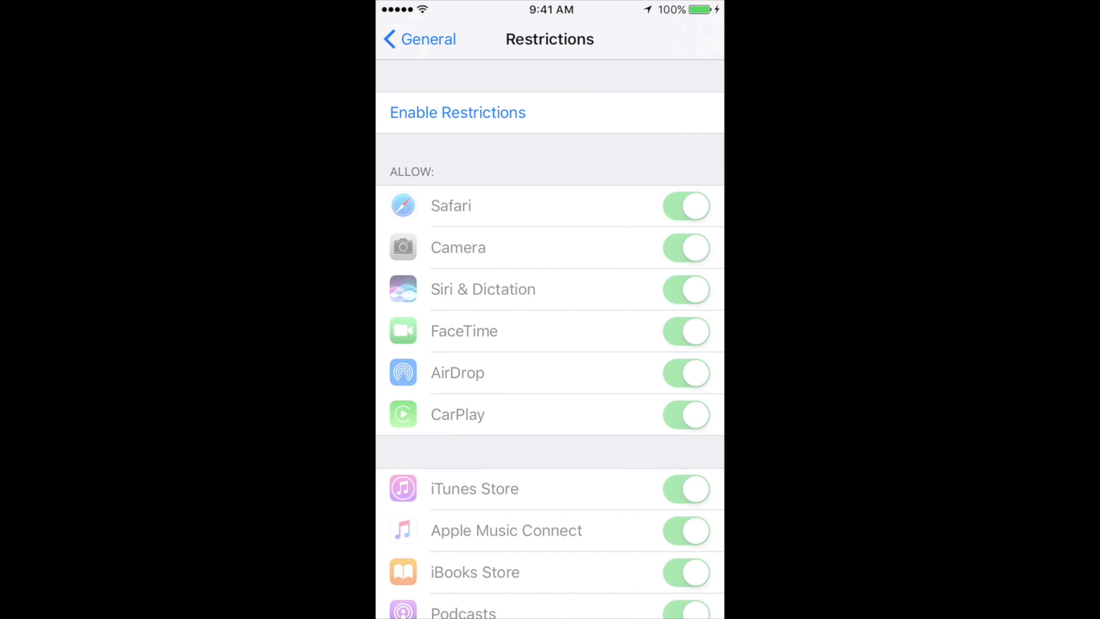
Review the disabled Restrictions page, then back out through General to the main Settings list
scroll("down", 3)
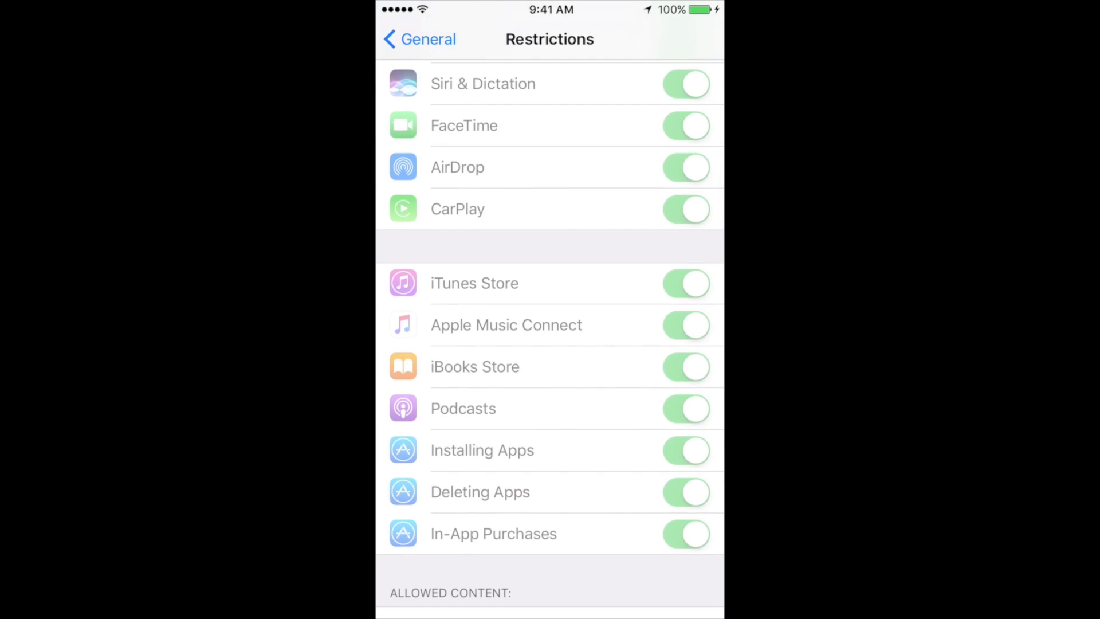
scroll("down", 3)
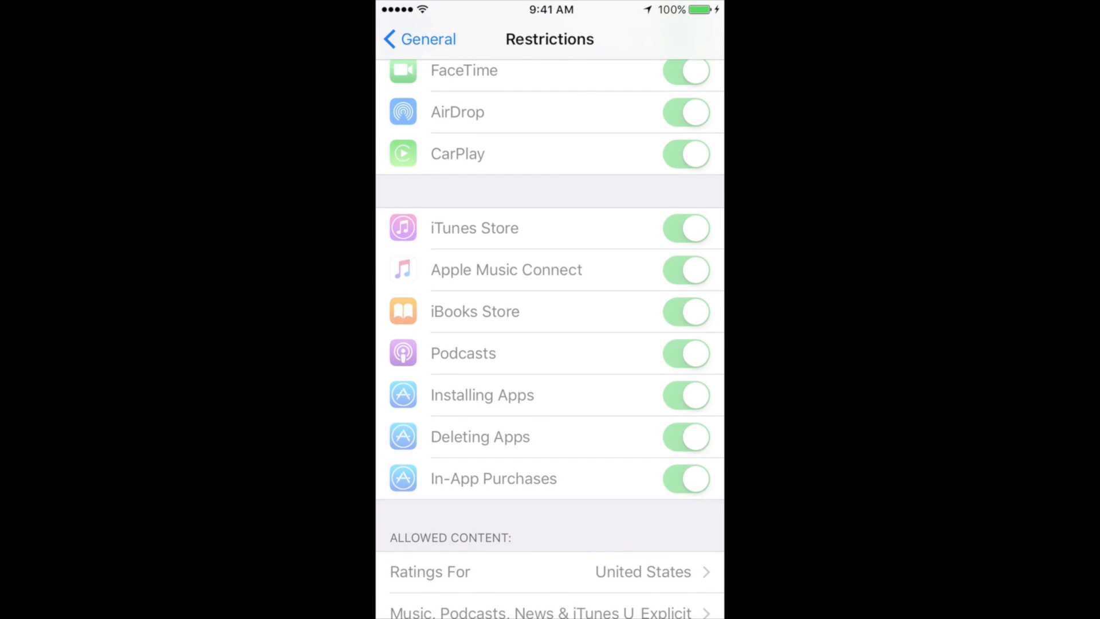
scroll("down", 3)
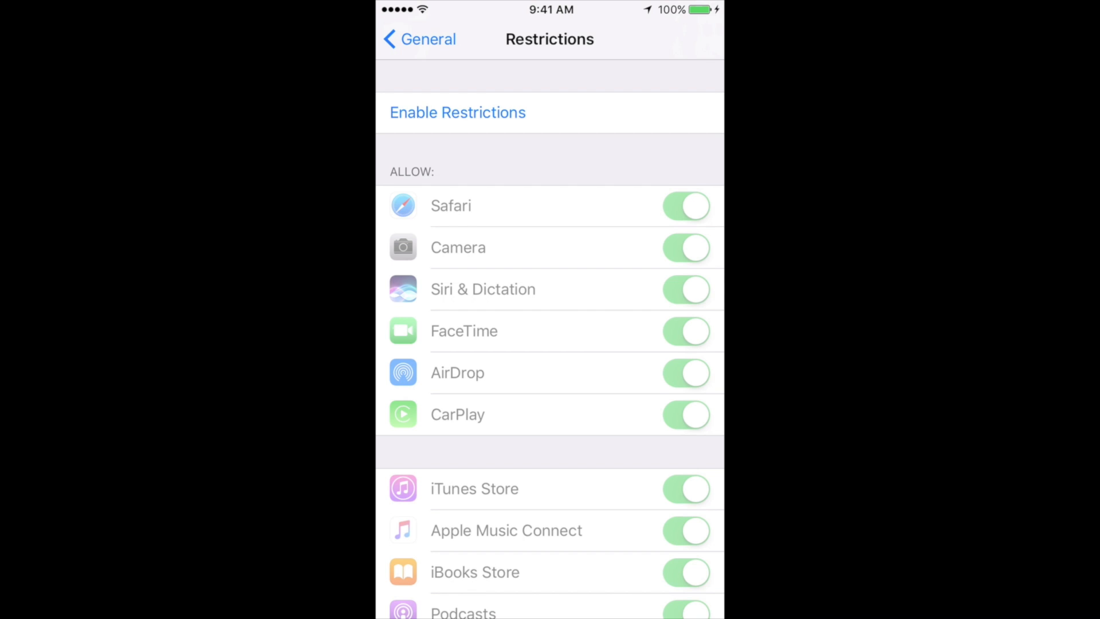
left_click(418, 39)
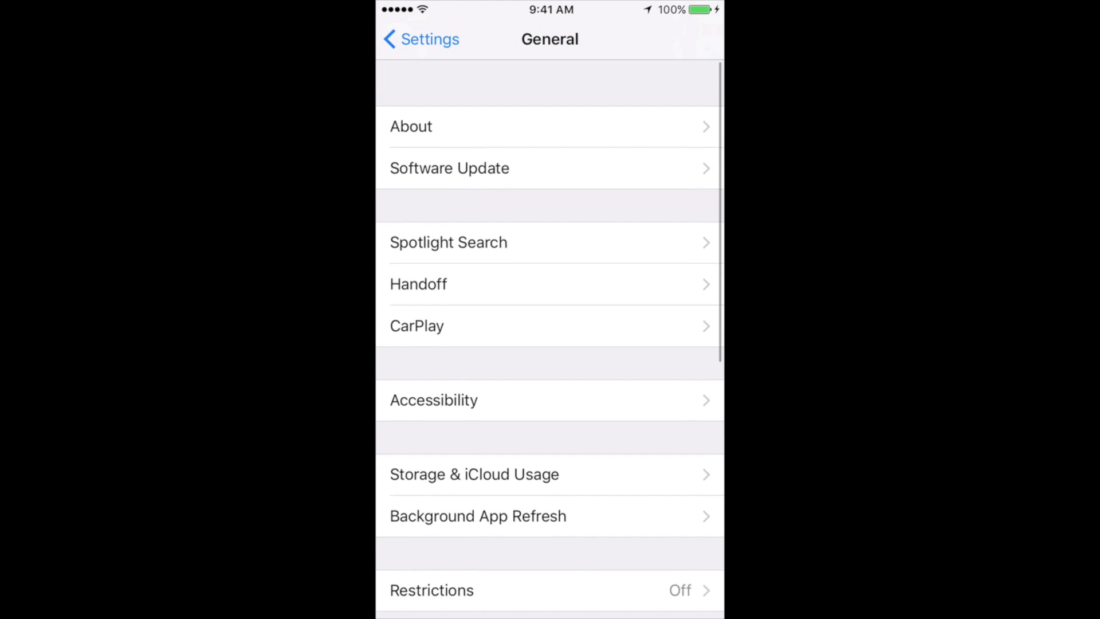
scroll("down", 3)
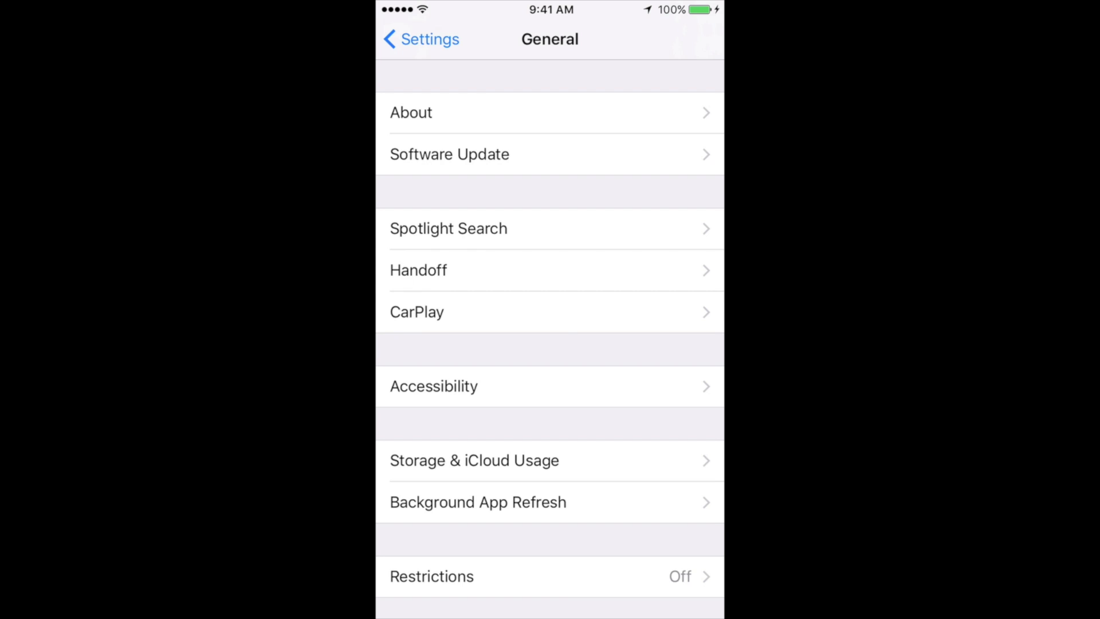
left_click(421, 39)
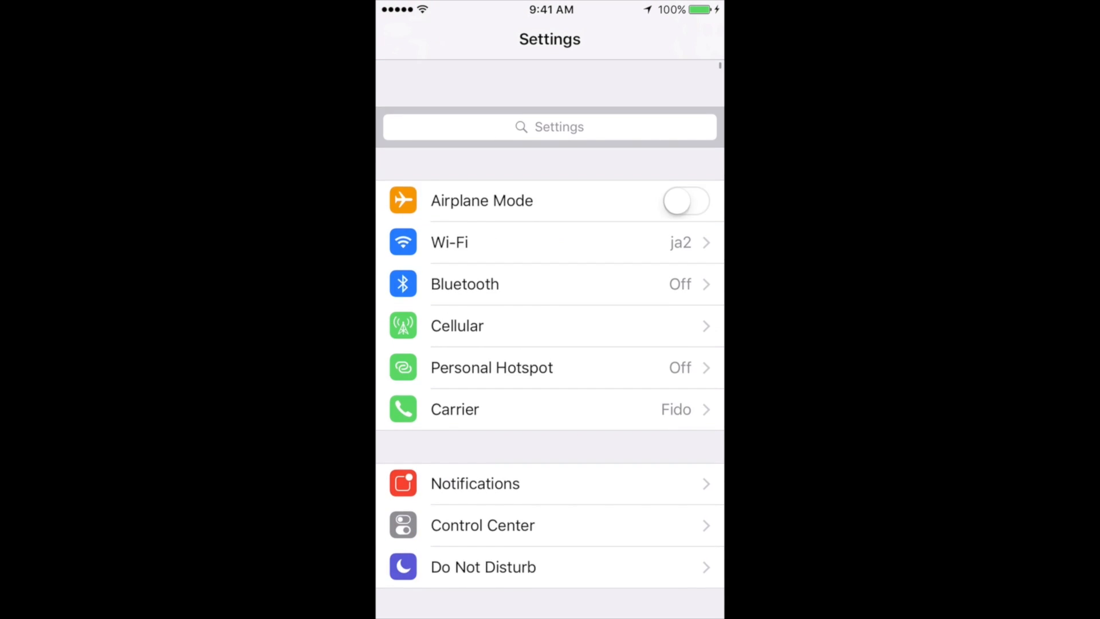
scroll("down", 3)
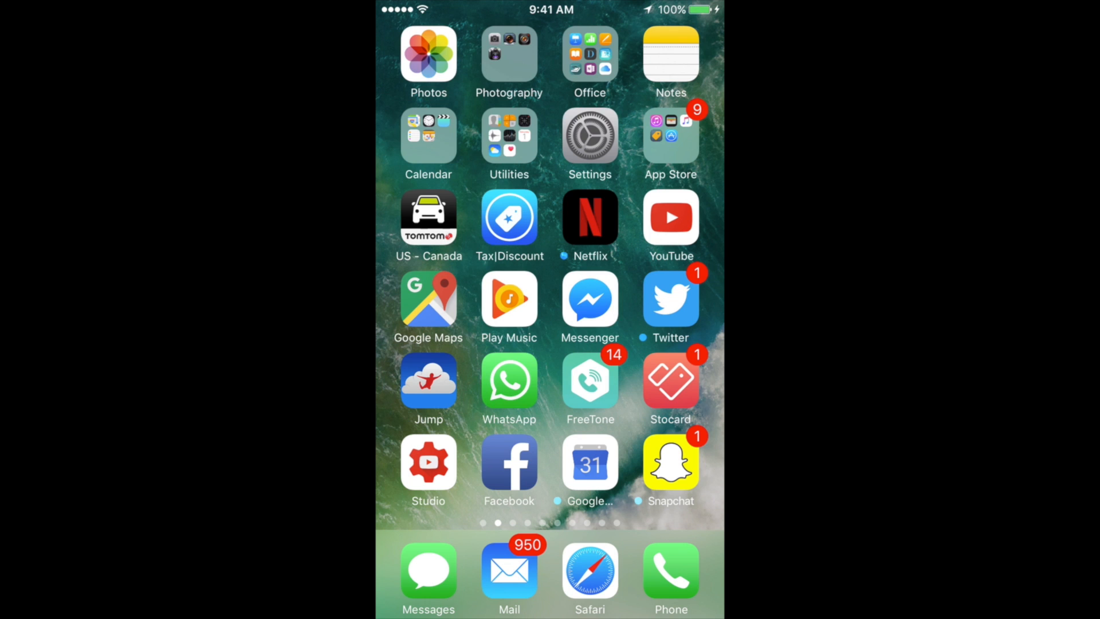
scroll("left", 3)
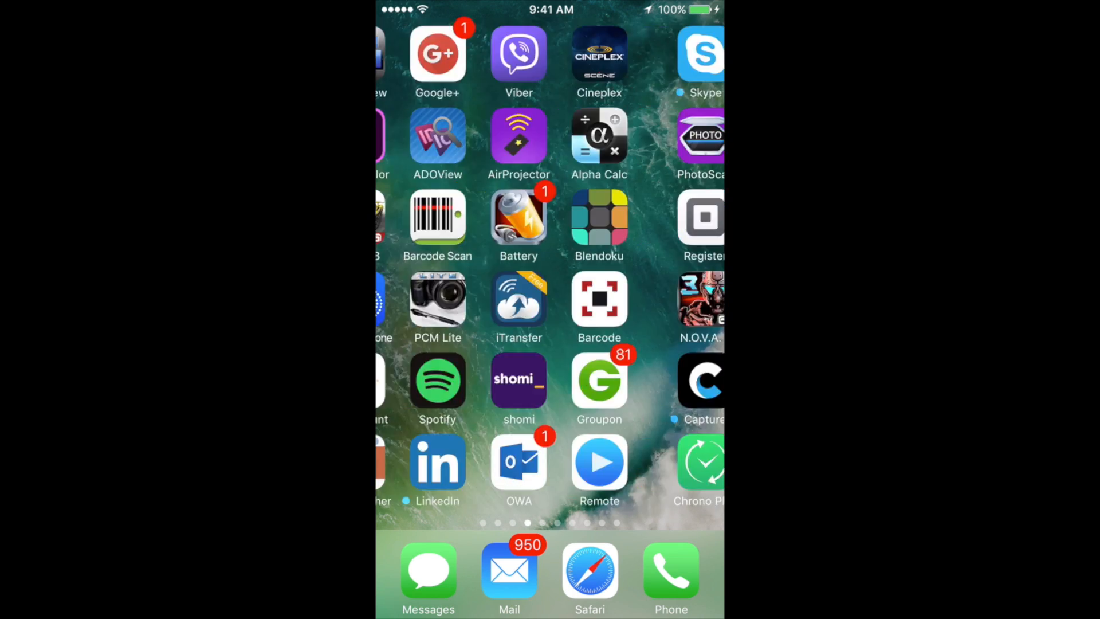
scroll("left", 3)
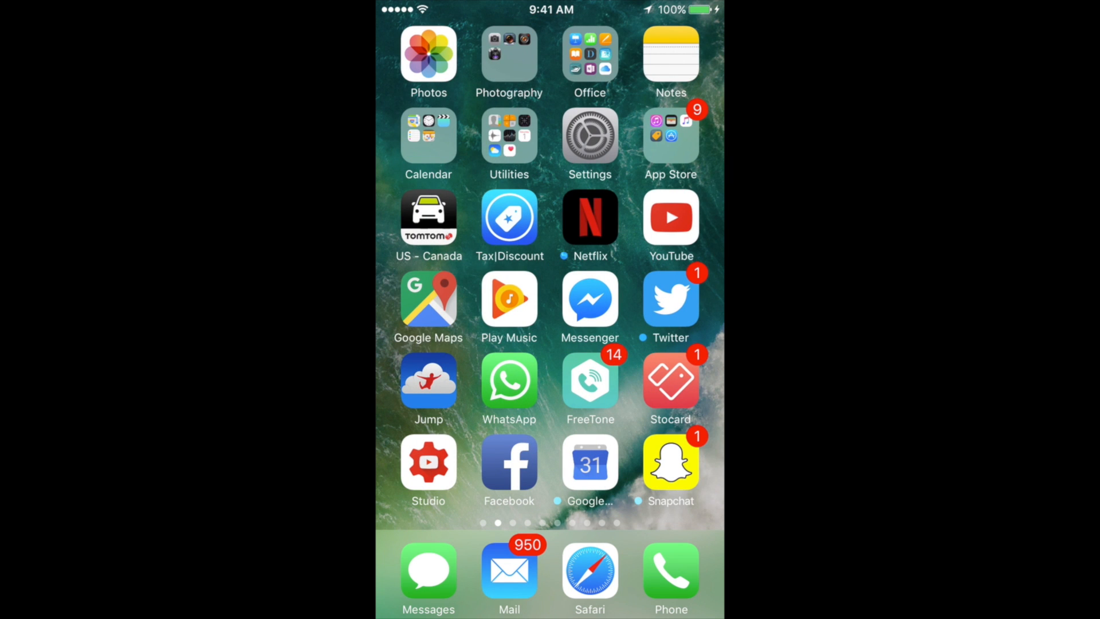
left_click(589, 56)
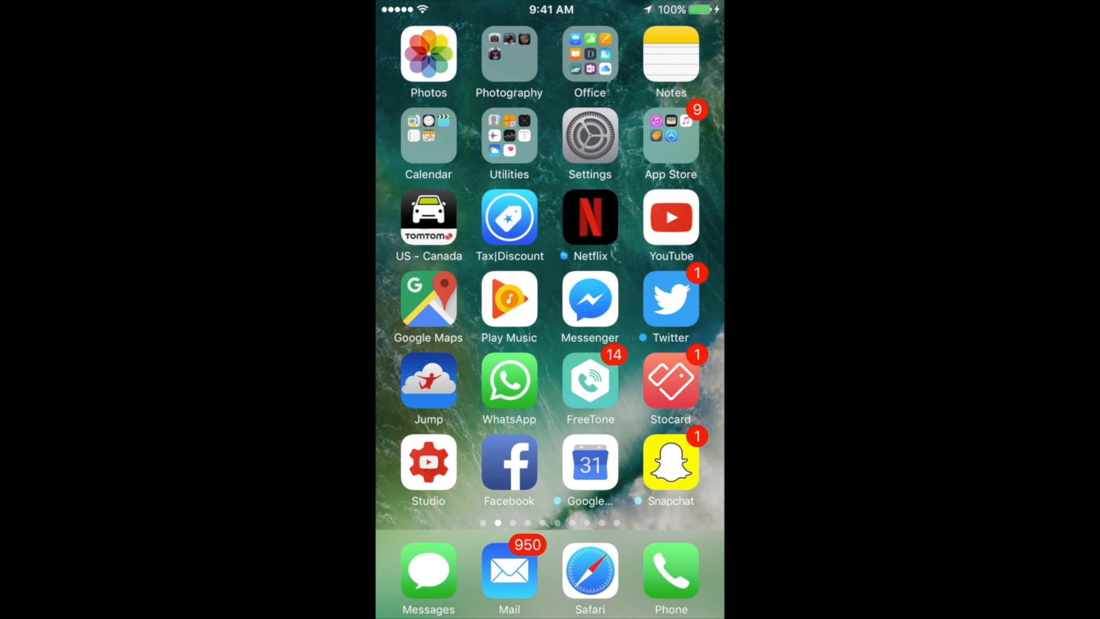
left_click(428, 135)
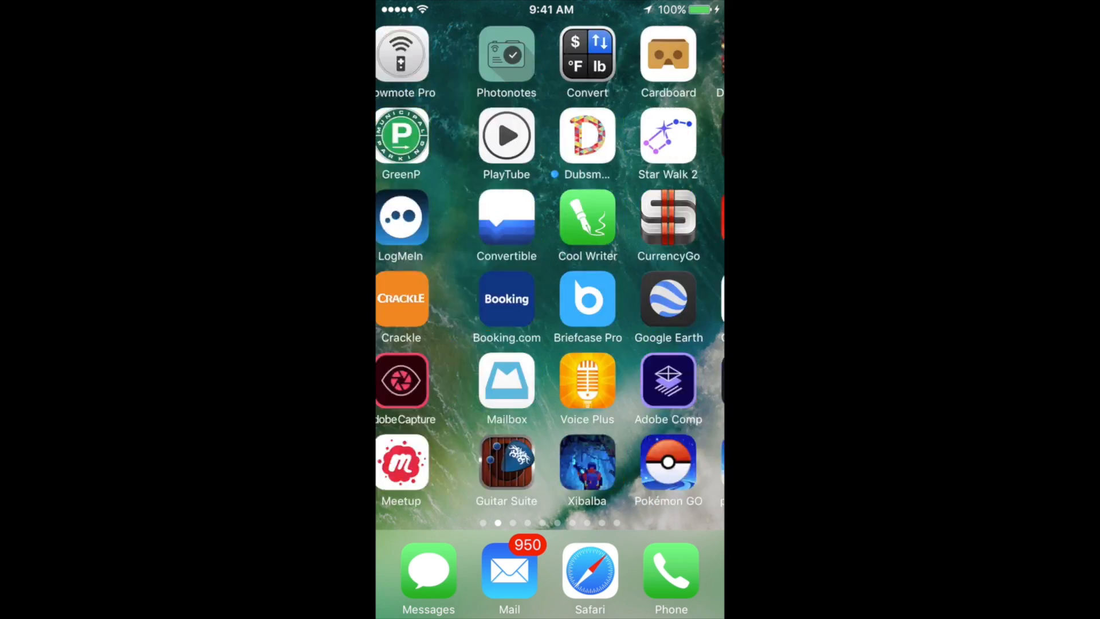
scroll("left", 3)
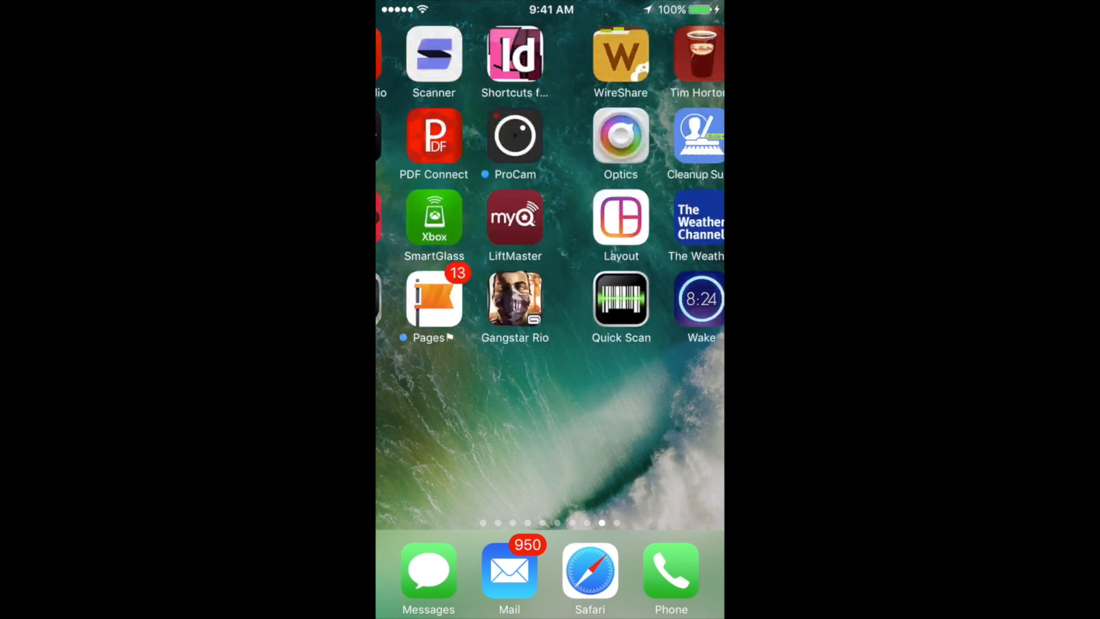
scroll("left", 3)
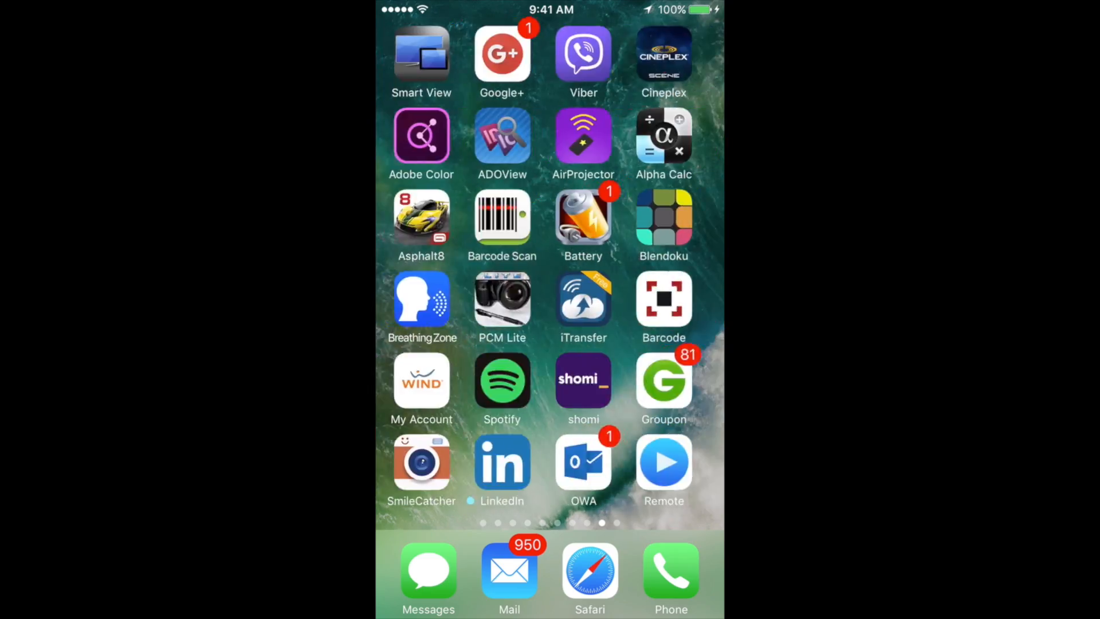
scroll("left", 3)
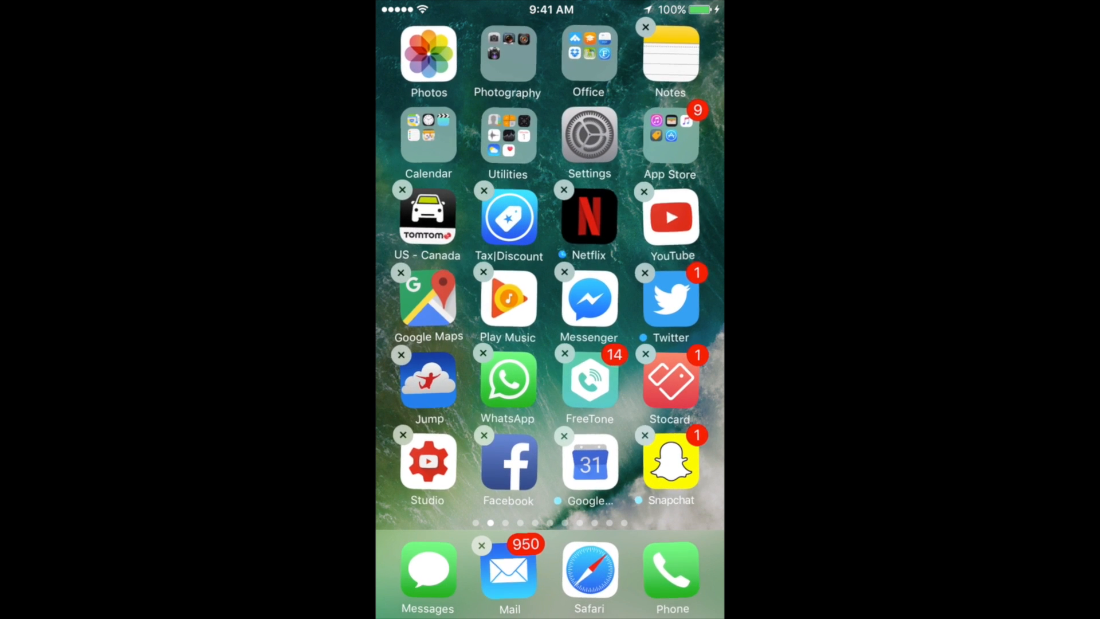
Drop Netflix onto YouTube to form a folder and rename it 'Photo &'
left_click_drag(669, 216, 590, 246)
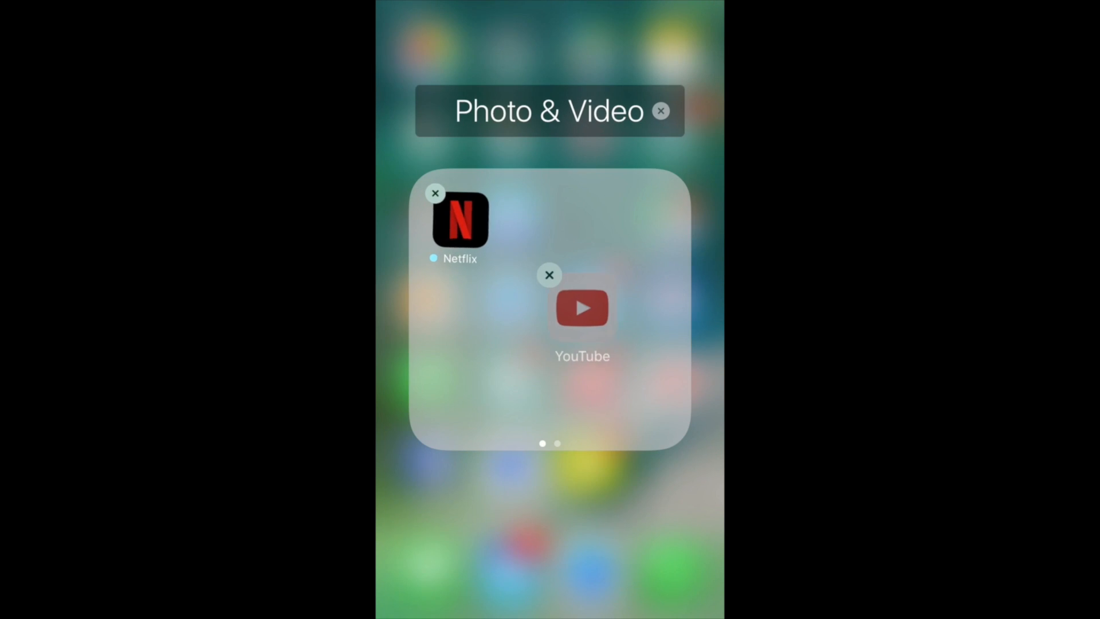
left_click_drag(581, 307, 549, 221)
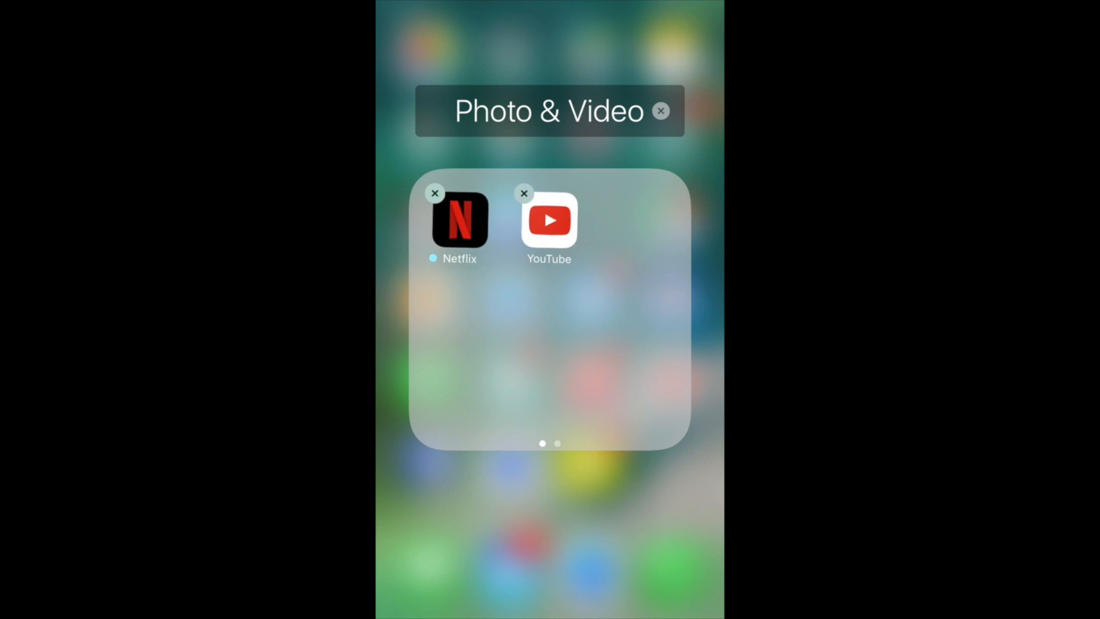
left_click(549, 110)
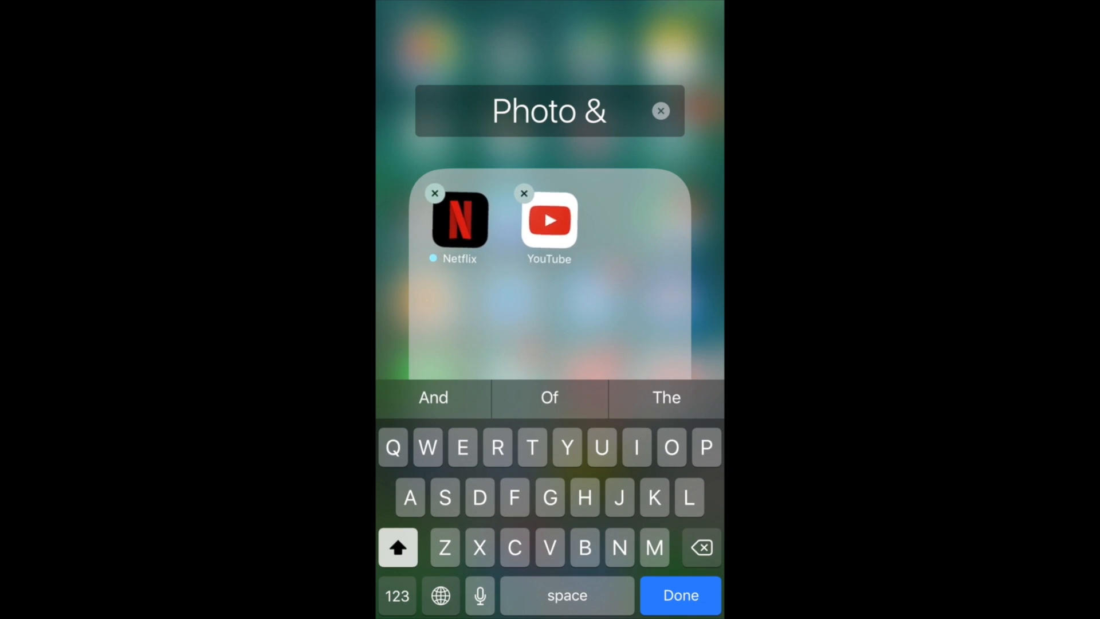
left_click(680, 595)
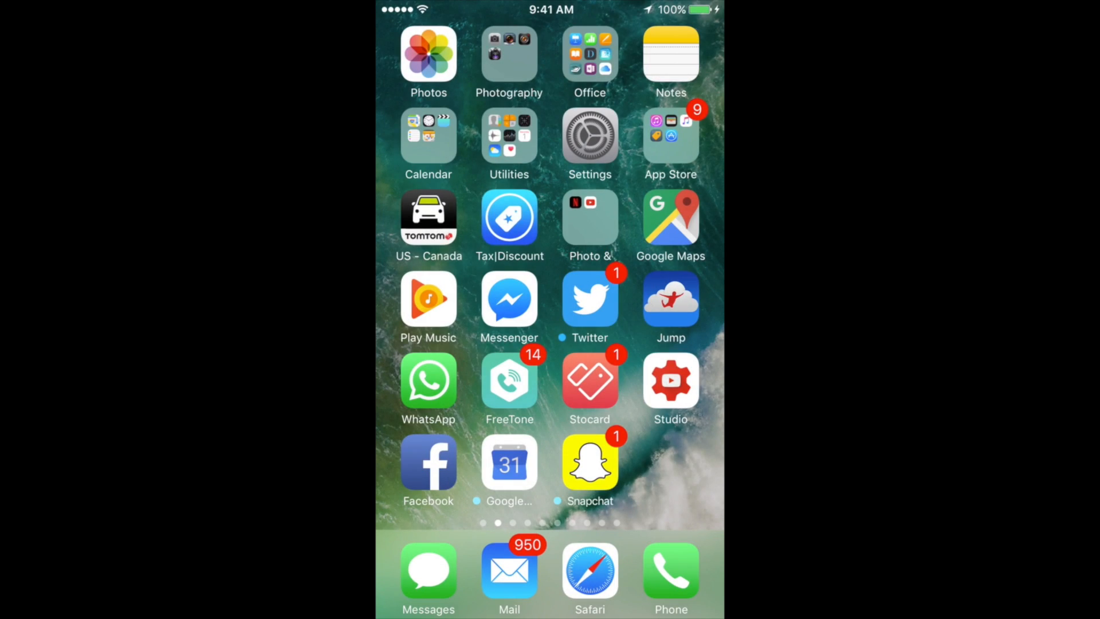
Make the 'Photo &' folder movable and carry it across later Home Screen pages
left_click(589, 217)
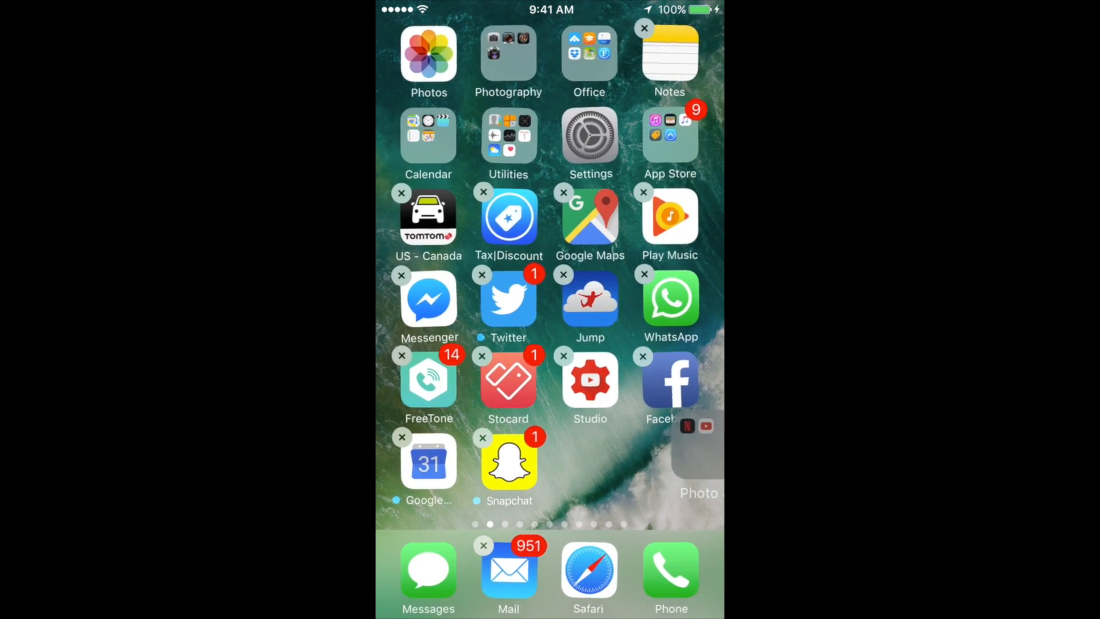
scroll("left", 3)
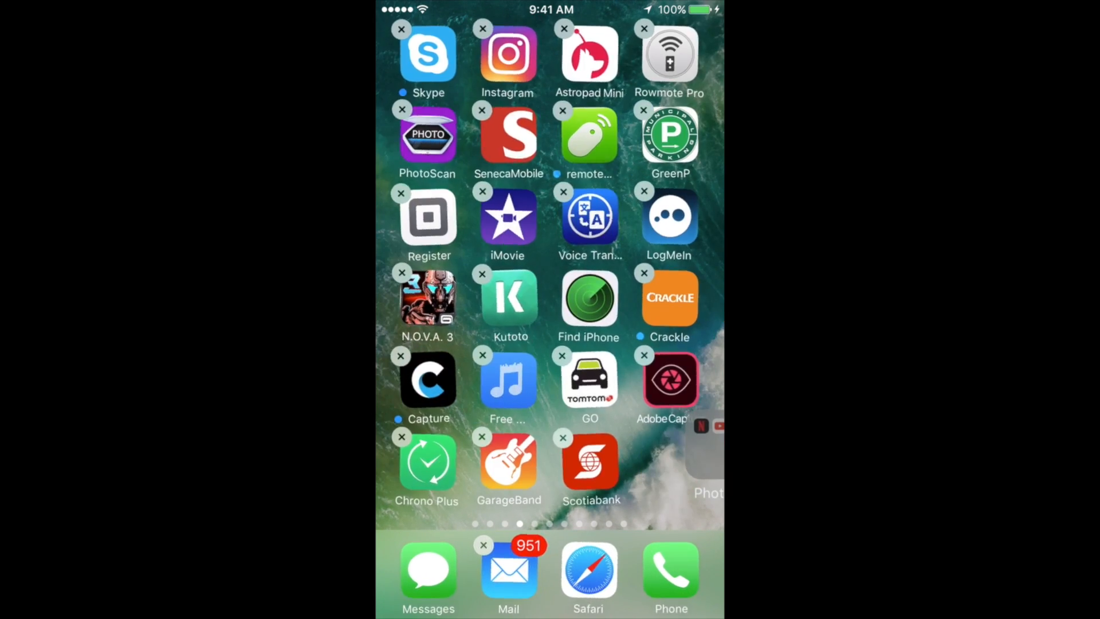
scroll("left", 3)
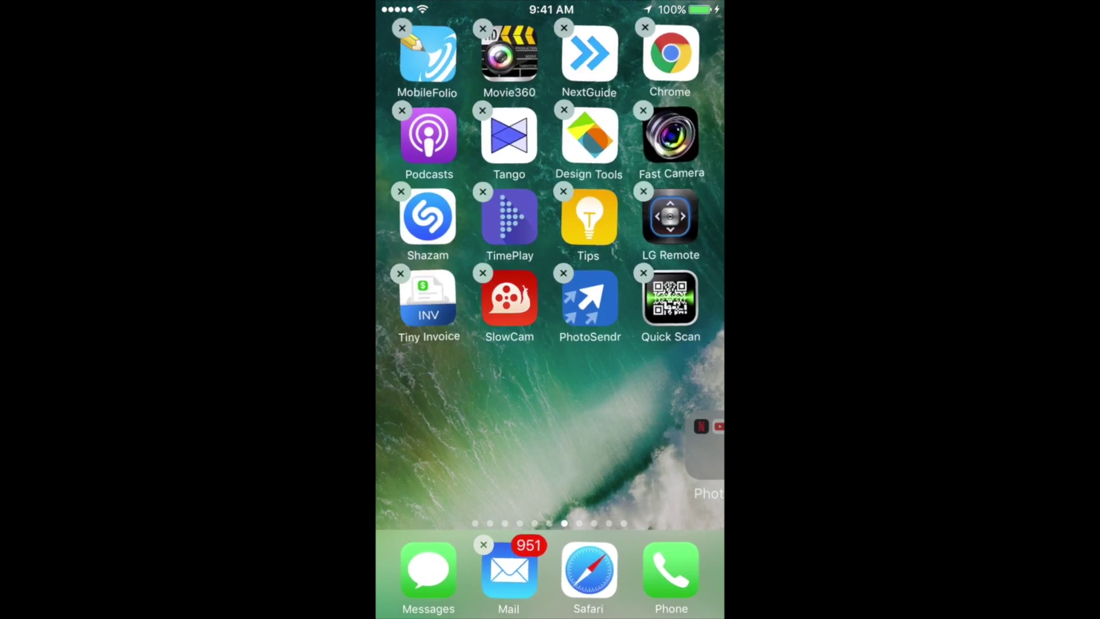
scroll("left", 3)
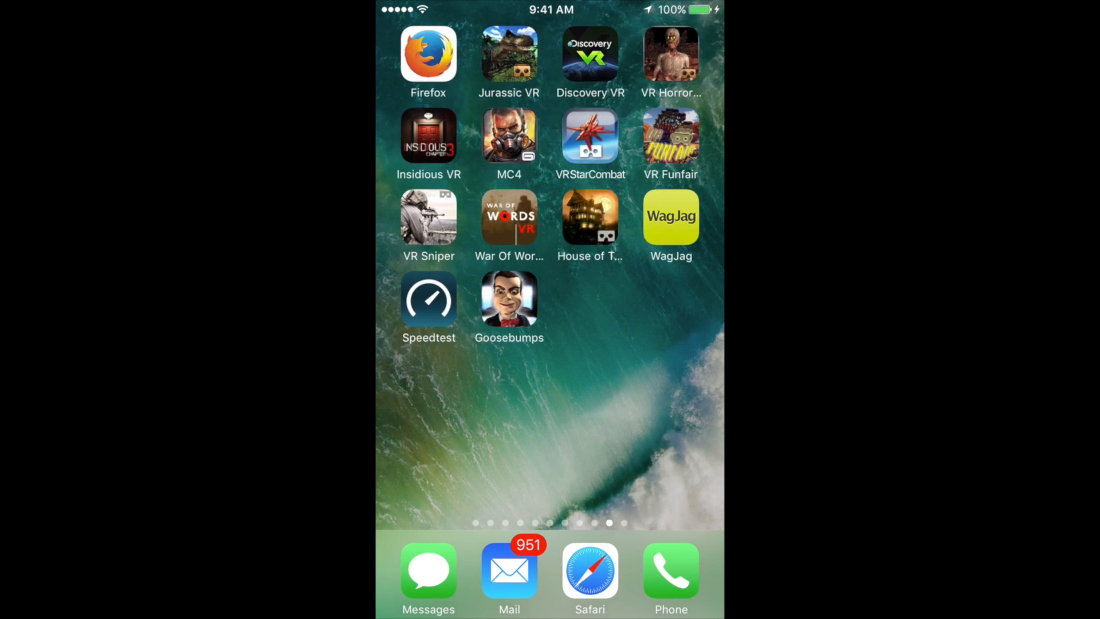
scroll("left", 3)
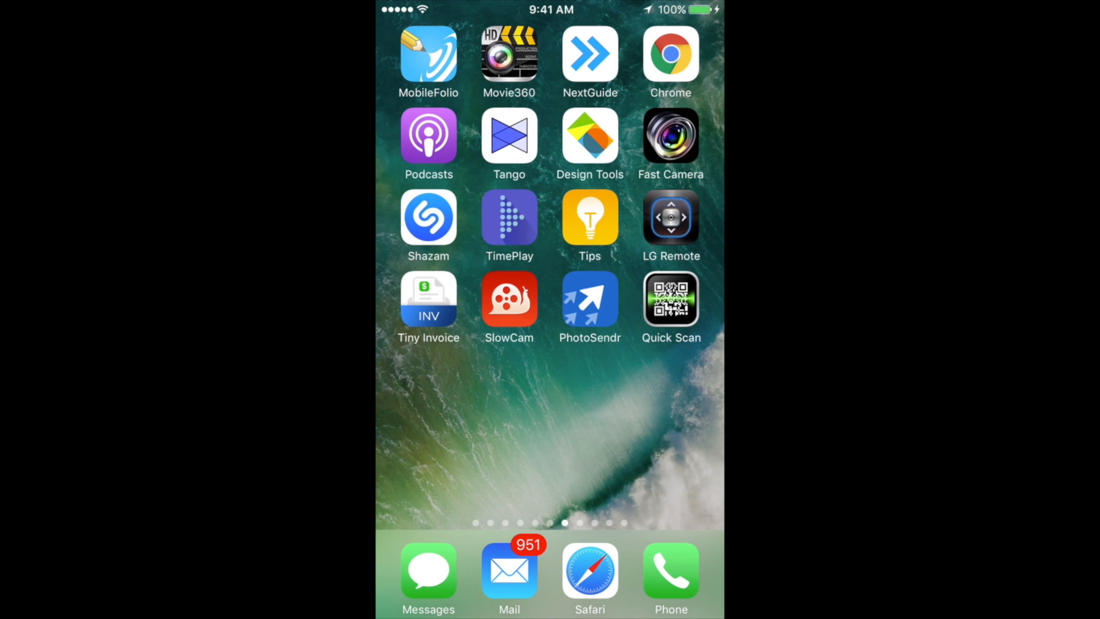